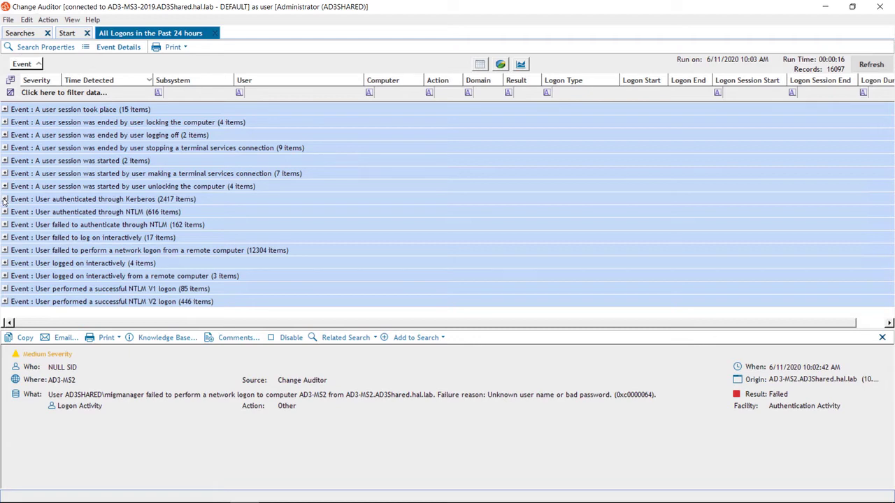
# Step: Expand the 'User authenticated through Kerberos' group in the past-24-hours logon results
pyautogui.click(5, 199)
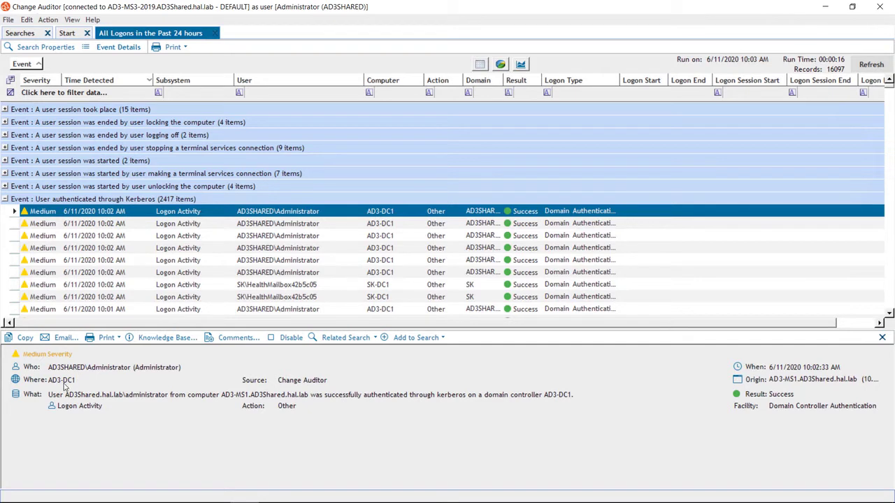
pyautogui.moveTo(186, 377)
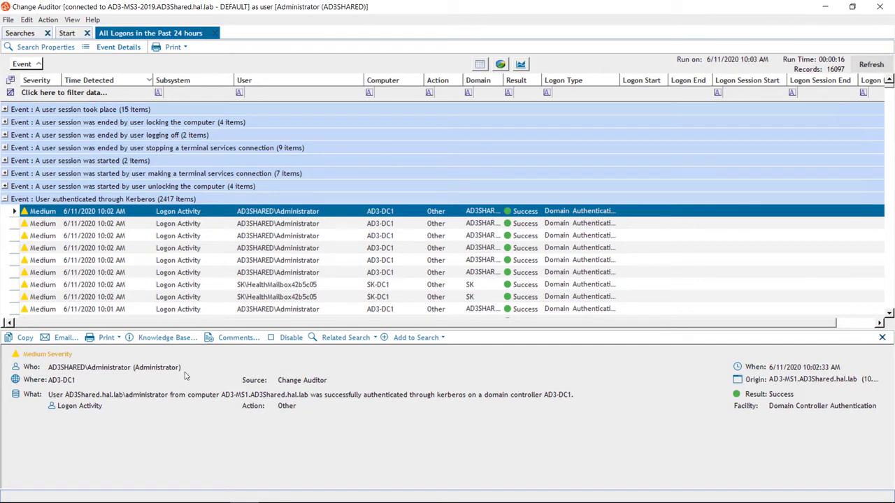
pyautogui.moveTo(759, 373)
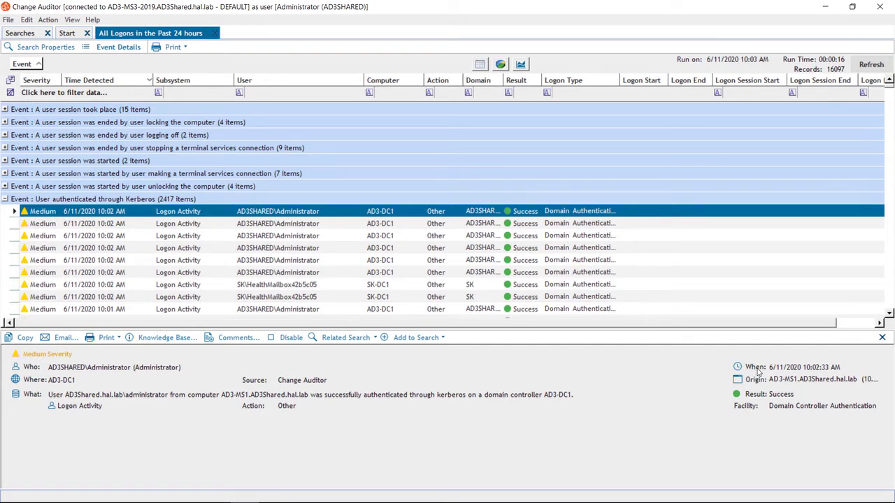
pyautogui.moveTo(812, 379)
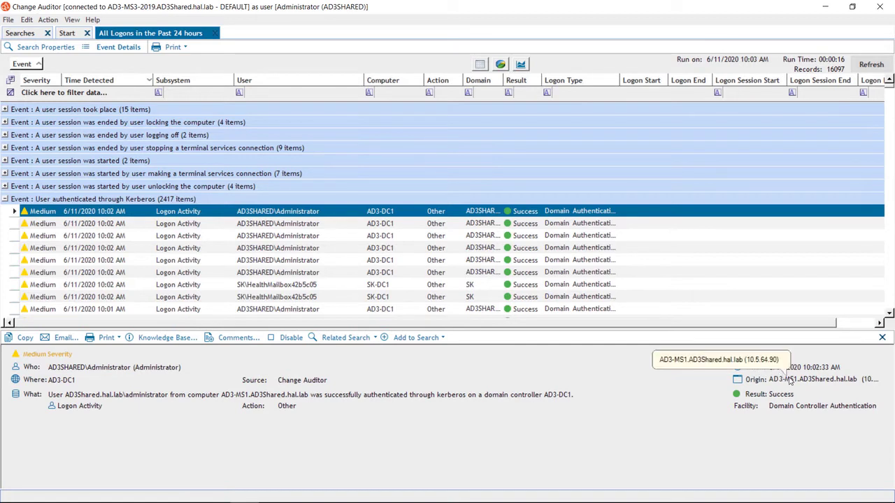
pyautogui.moveTo(557, 396)
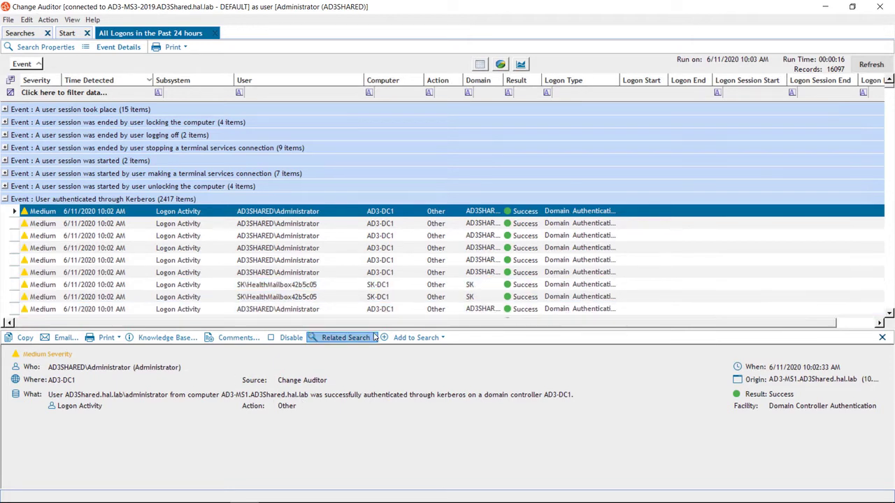
# Step: List the related searches for the selected Kerberos logon event
pyautogui.click(346, 338)
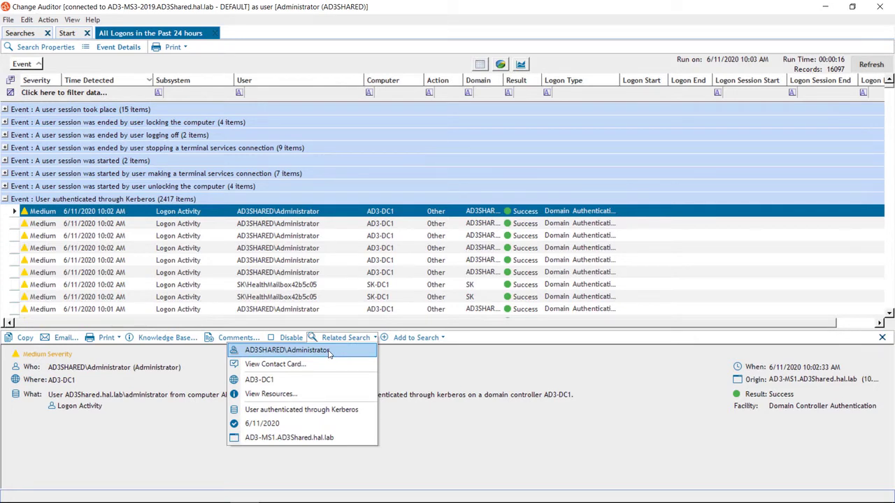
pyautogui.moveTo(215, 34)
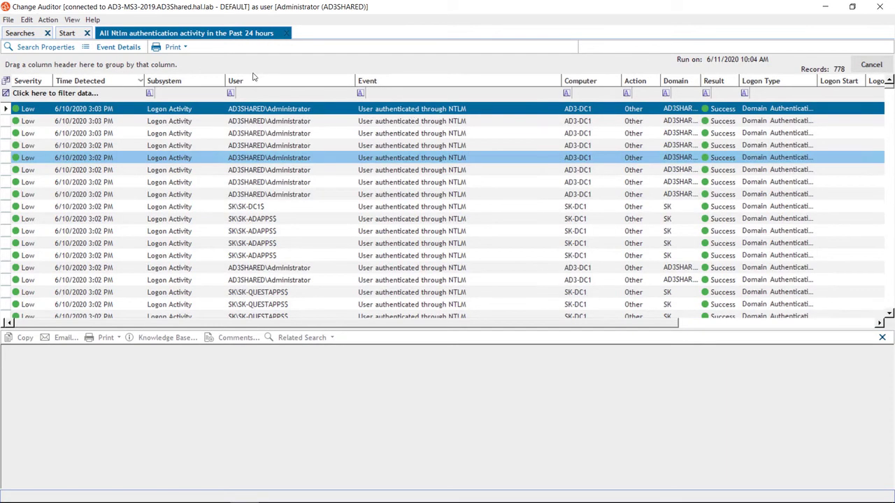
# Step: Expand the SK\SK-SHAREPOINTS user group in the NTLM authentication results
pyautogui.click(279, 109)
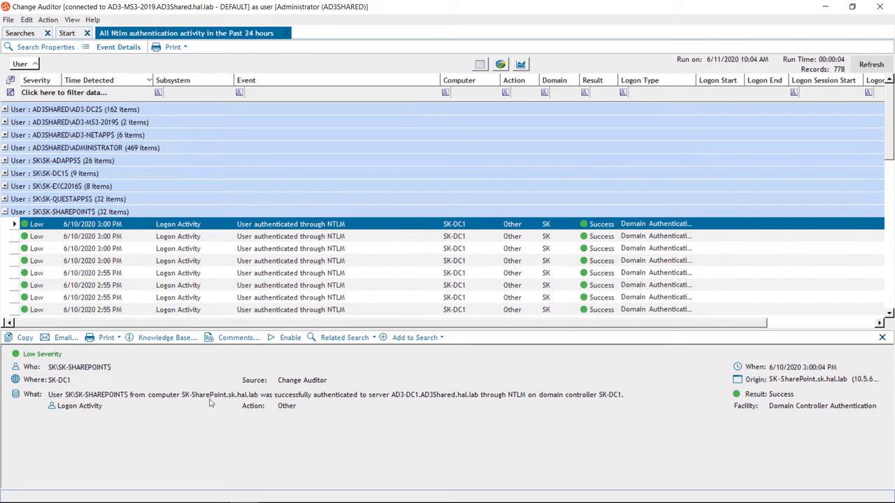
pyautogui.moveTo(776, 383)
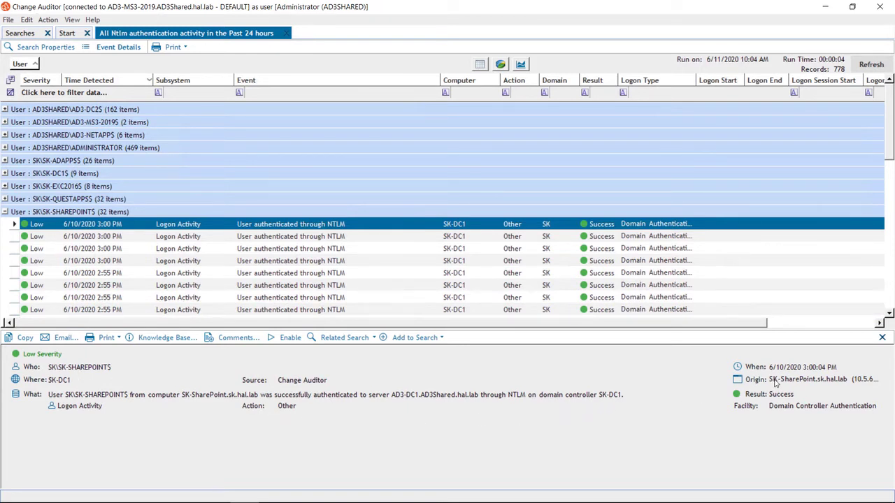
pyautogui.moveTo(776, 383)
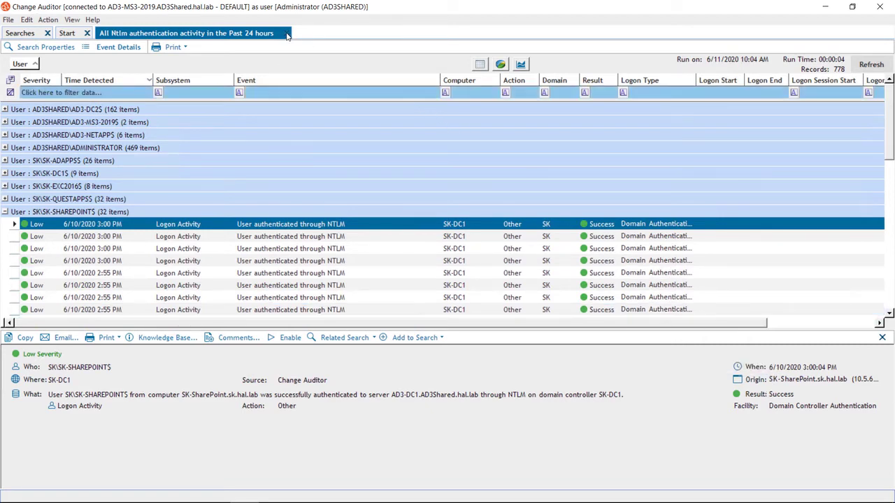
# Step: Close the NTLM results and run 'All NTLM version 1 Logons in the last 7 days'
pyautogui.click(20, 33)
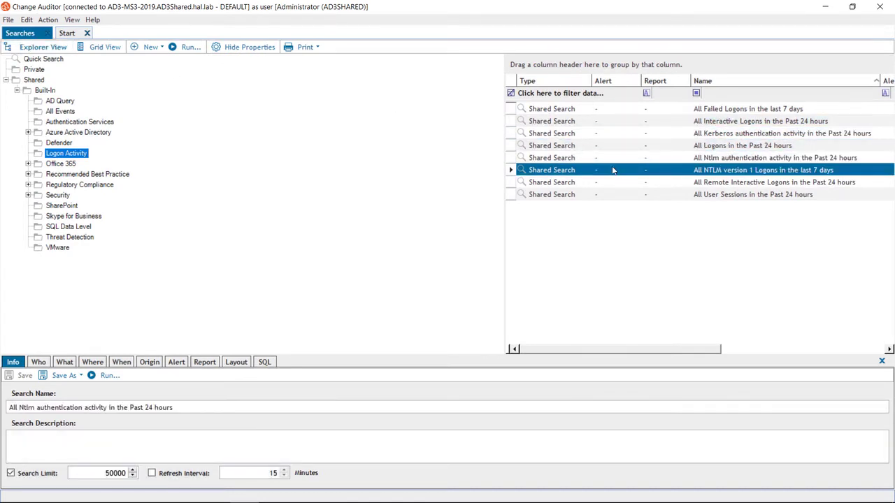
pyautogui.doubleClick(761, 169)
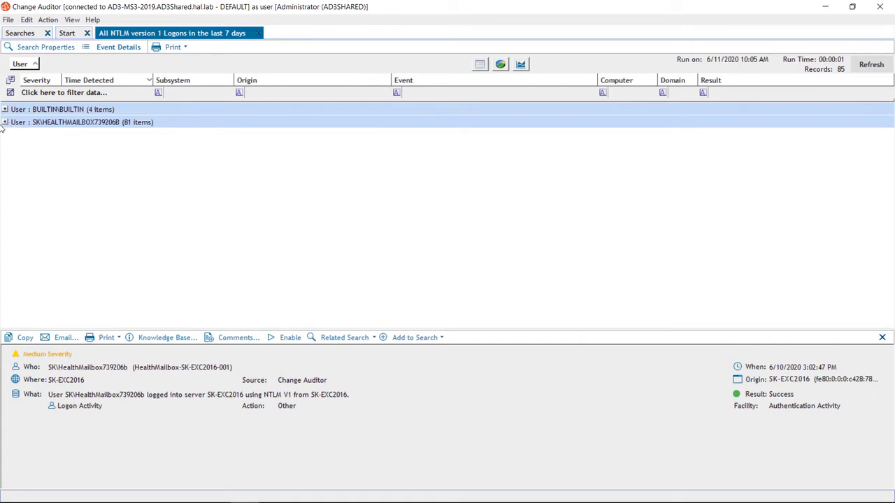
# Step: Expand the SK\HEALTHMAILBOX logons, then open the failed logons search's Who criteria
pyautogui.click(5, 122)
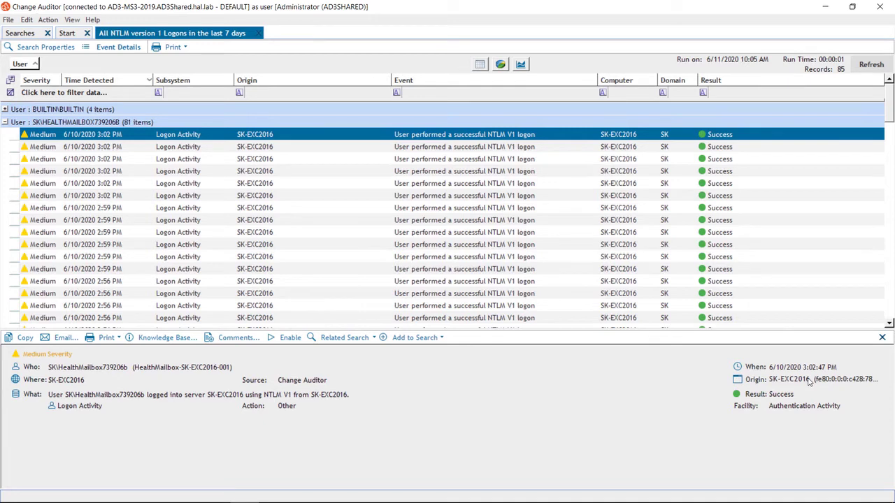
pyautogui.moveTo(259, 40)
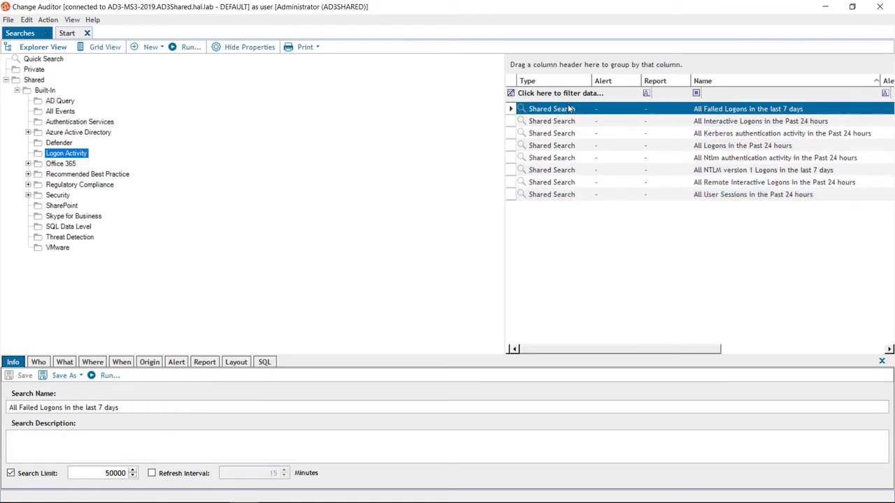
pyautogui.click(39, 362)
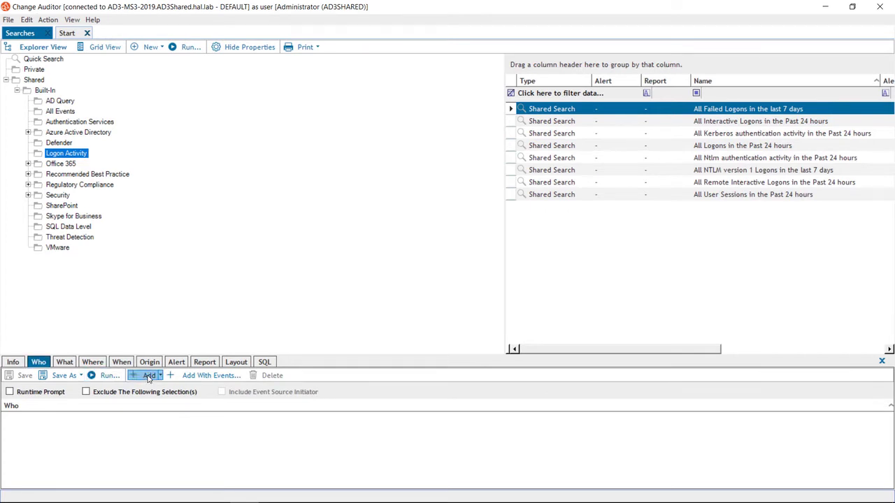
# Step: Add a user account from Active Directory Users to the failed logons search's Who list
pyautogui.click(147, 376)
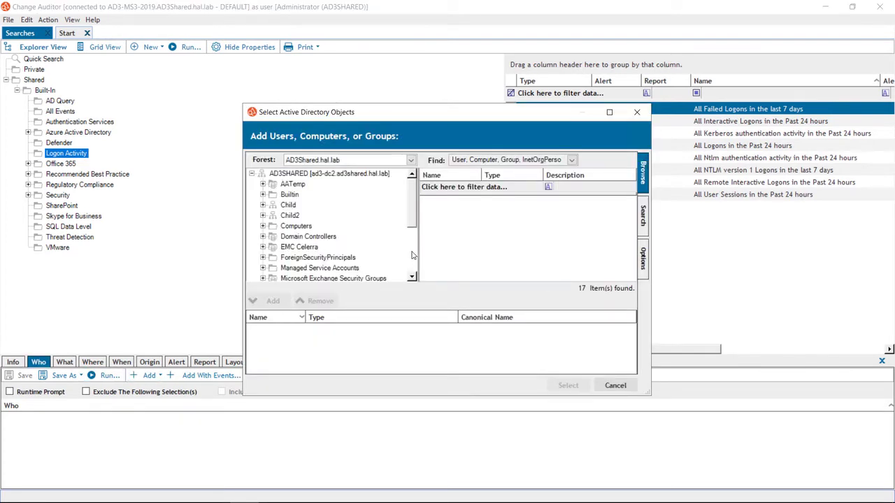
pyautogui.scroll(-3)
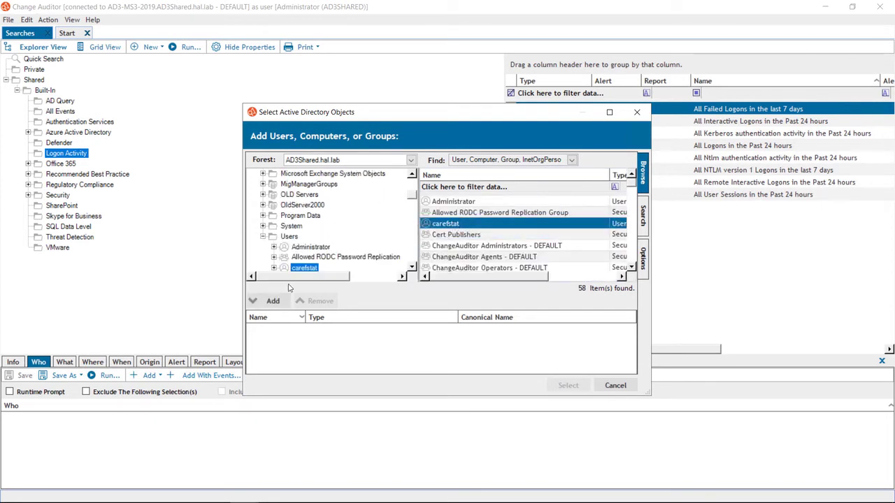
pyautogui.click(273, 301)
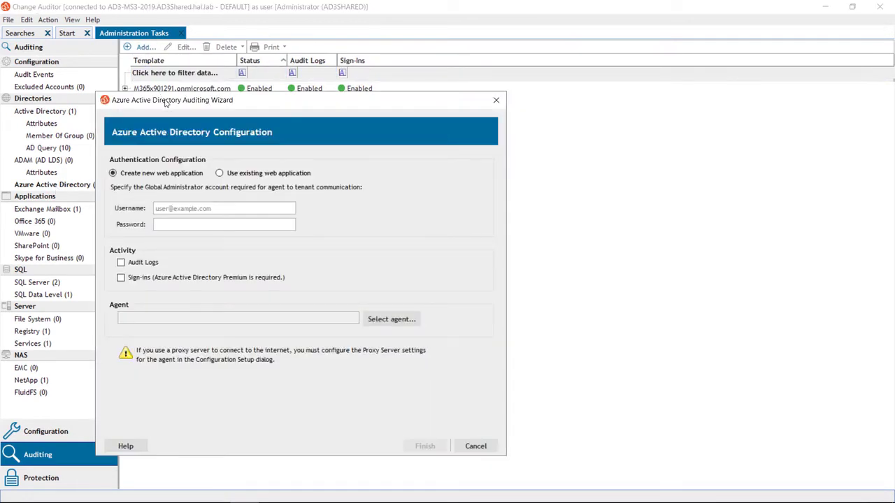
pyautogui.moveTo(175, 116)
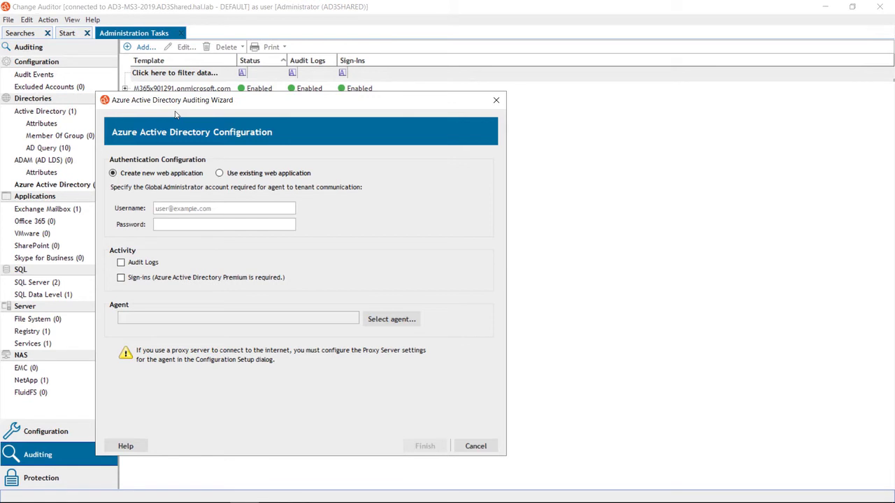
pyautogui.moveTo(442, 5)
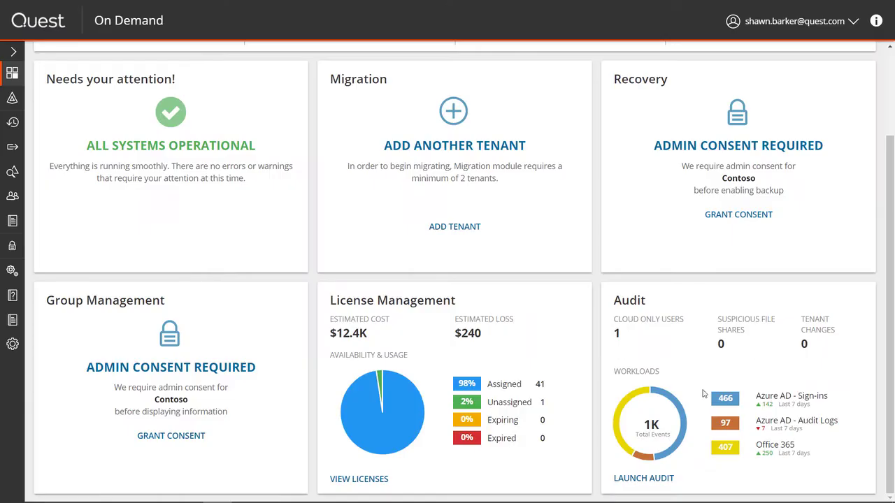
# Step: Open the Audit sign-ins dashboard and filter it to the suspicious user
pyautogui.click(643, 478)
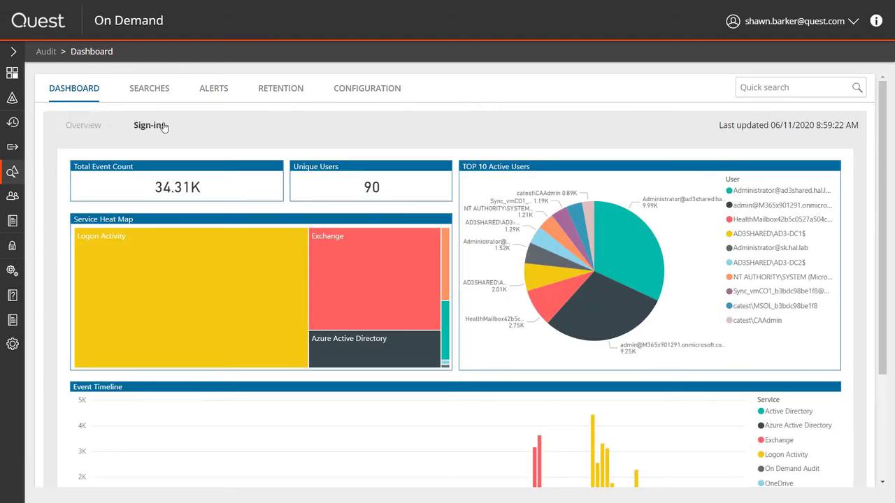
pyautogui.click(149, 124)
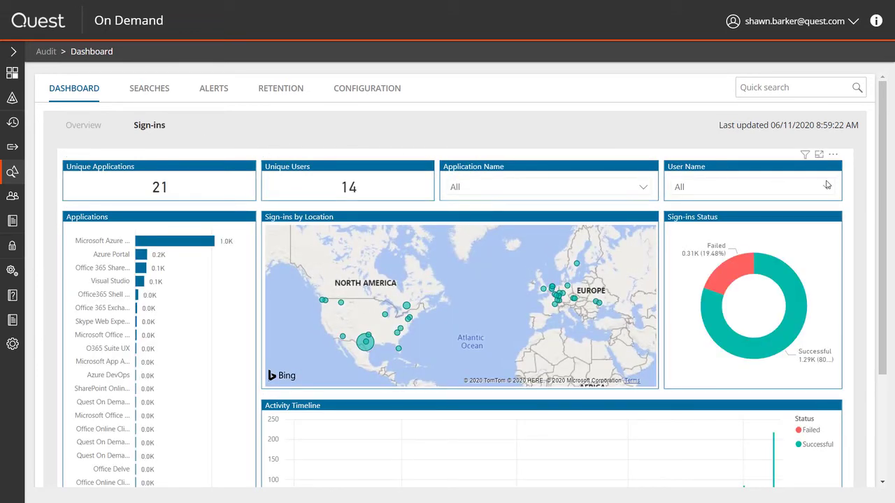
pyautogui.click(752, 187)
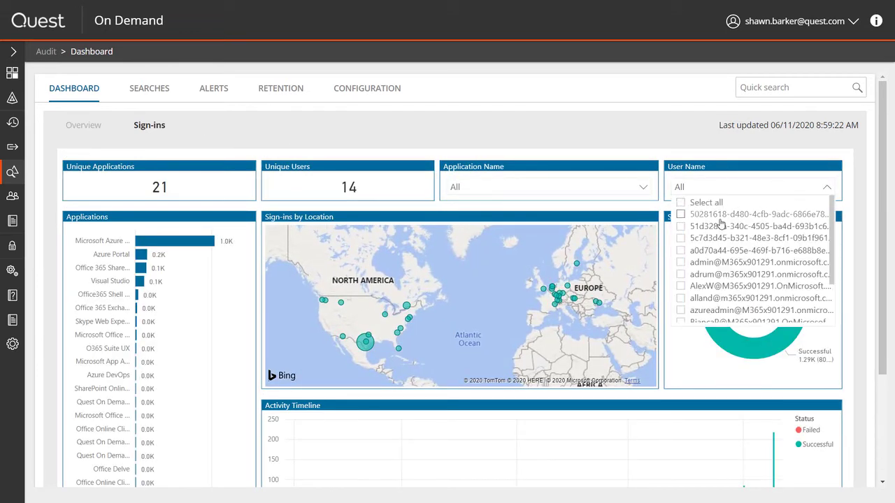
pyautogui.click(680, 270)
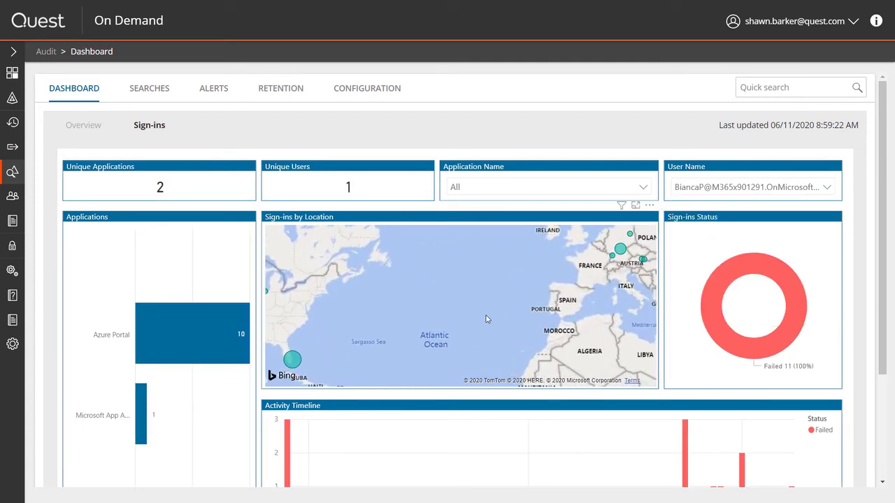
pyautogui.moveTo(216, 342)
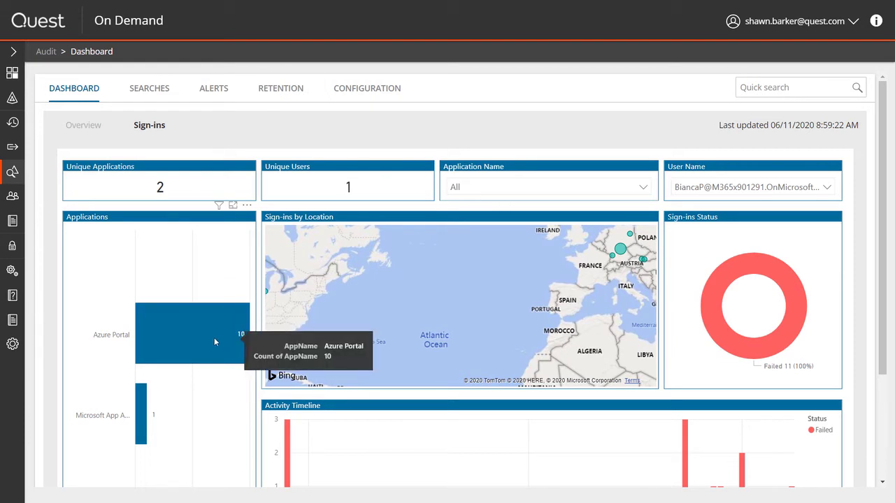
pyautogui.moveTo(665, 500)
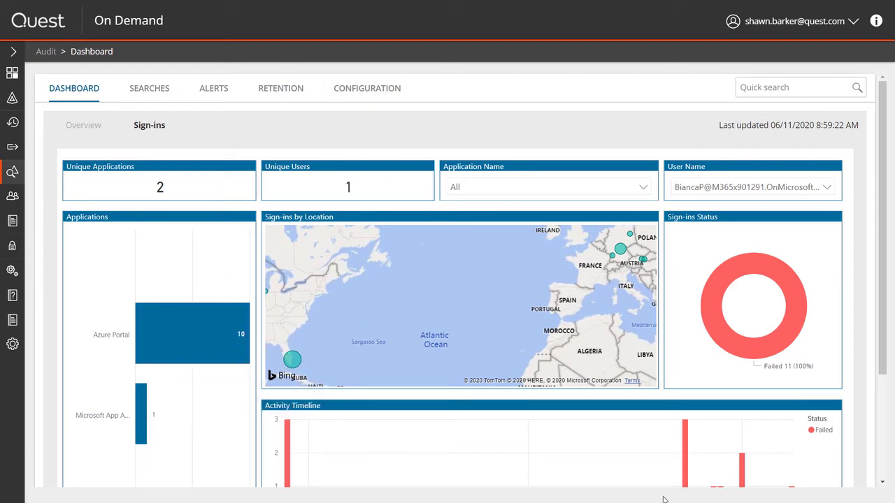
# Step: Narrow the sign-in timeline to start 3/16/2020 and go to the searches list
pyautogui.scroll(-3)
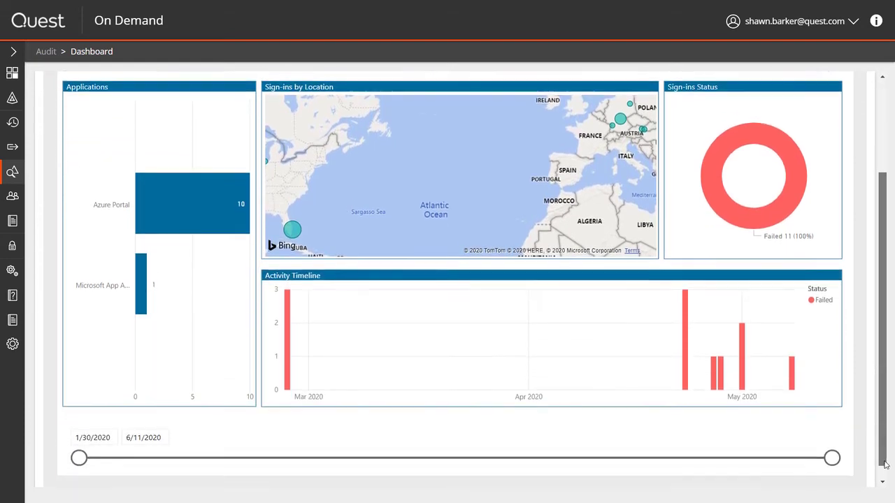
pyautogui.moveTo(78, 458); pyautogui.dragTo(199, 455)
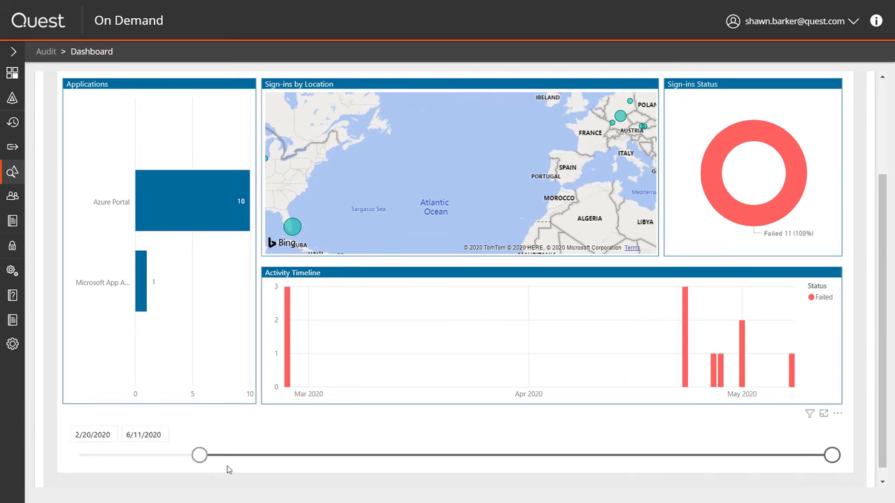
pyautogui.moveTo(199, 456); pyautogui.dragTo(345, 455)
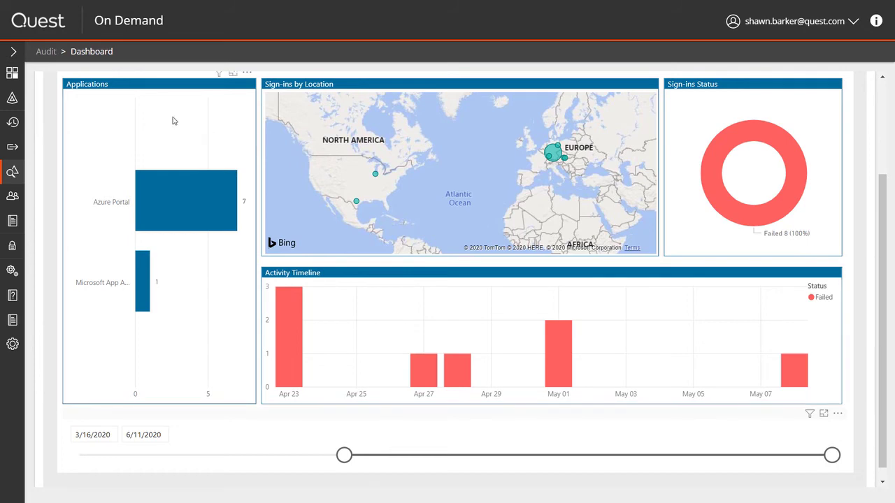
pyautogui.scroll(3)
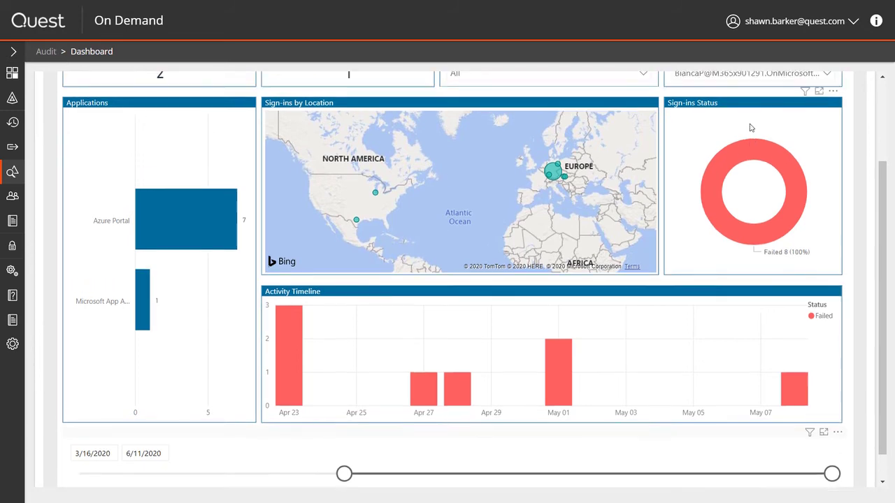
pyautogui.click(149, 88)
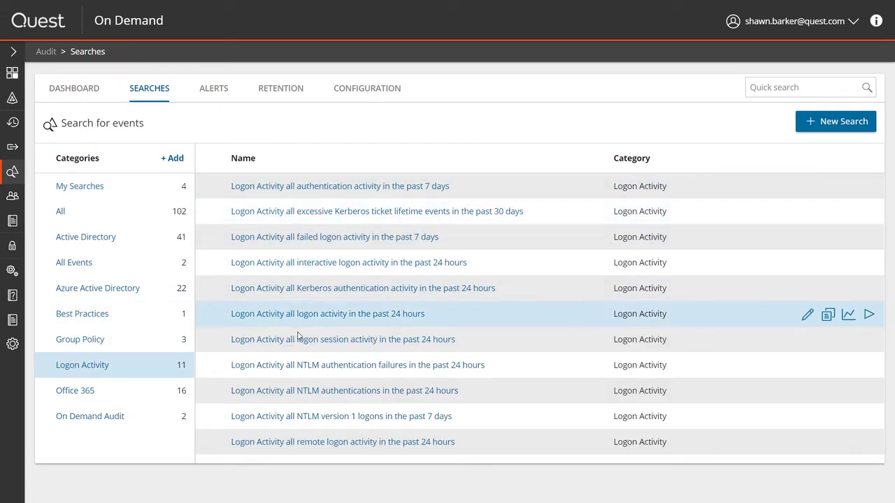
# Step: Edit 'Azure AD failed sign-in events in the past 7 days' under Azure Active Directory
pyautogui.click(97, 288)
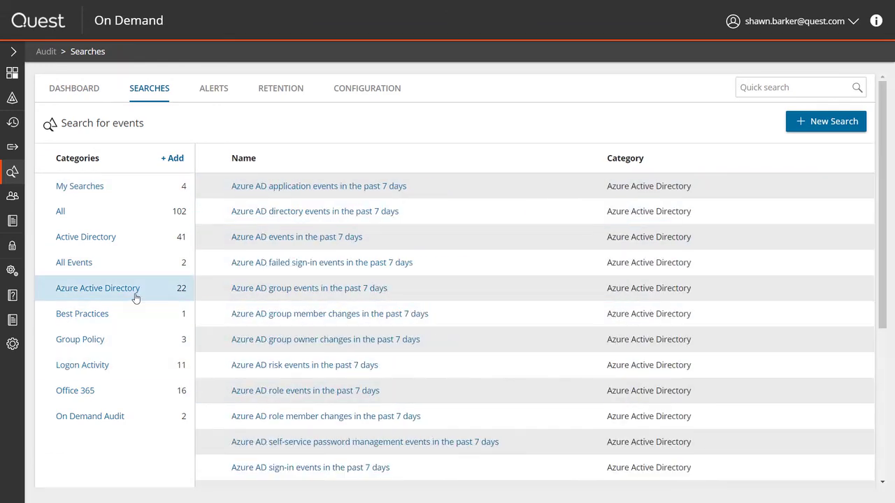
pyautogui.moveTo(322, 262)
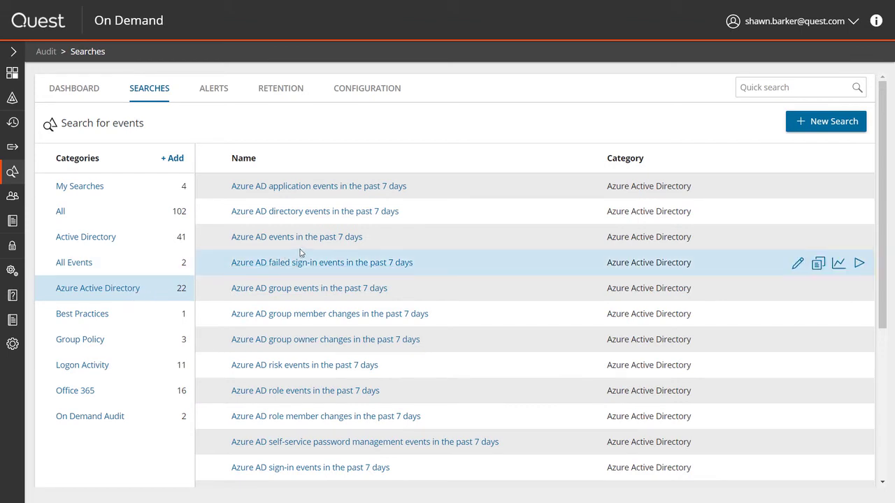
pyautogui.moveTo(784, 263)
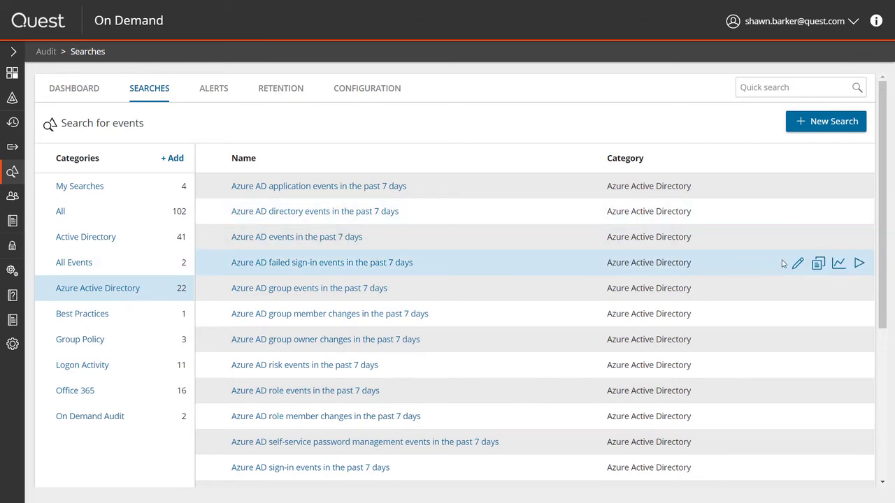
pyautogui.click(797, 262)
pyautogui.write('60')
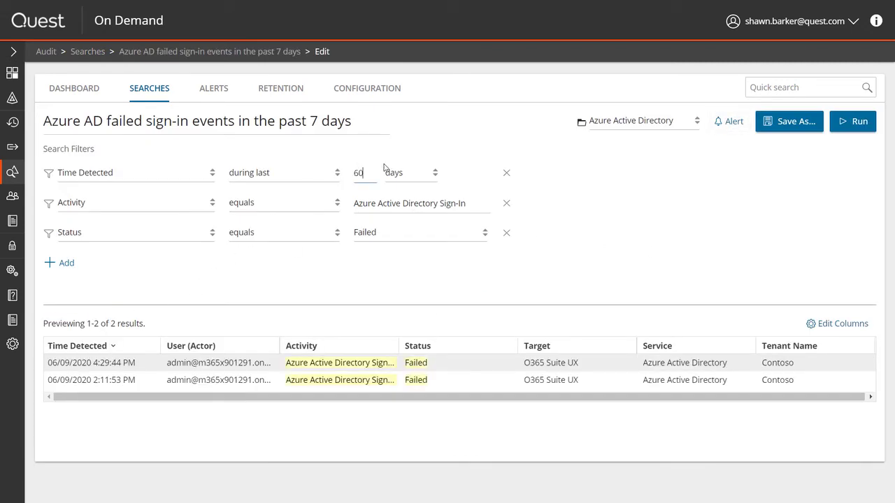
# Step: Apply the 60-day window and add a User (Actor) 'starts with' filter for the suspicious user
pyautogui.click(852, 121)
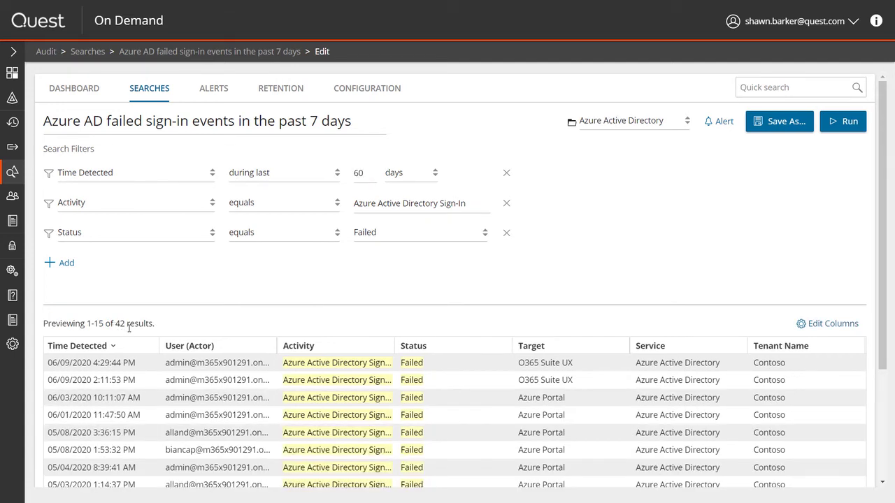
pyautogui.moveTo(66, 263)
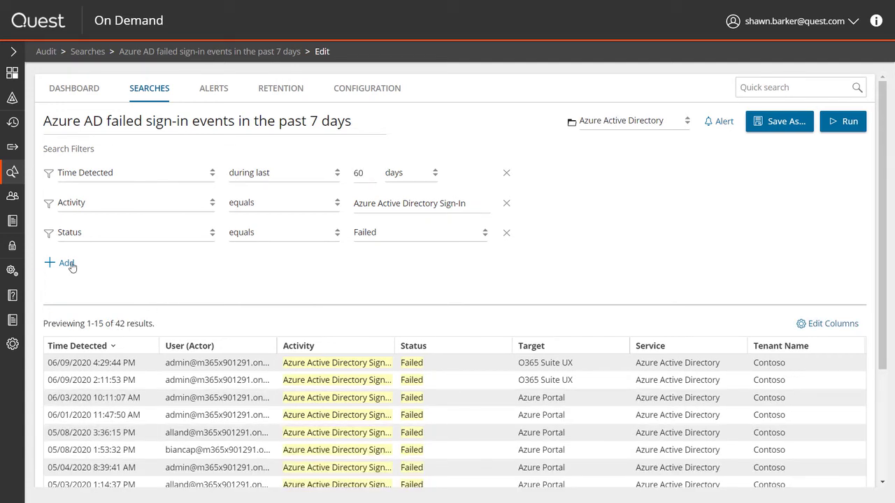
pyautogui.click(61, 262)
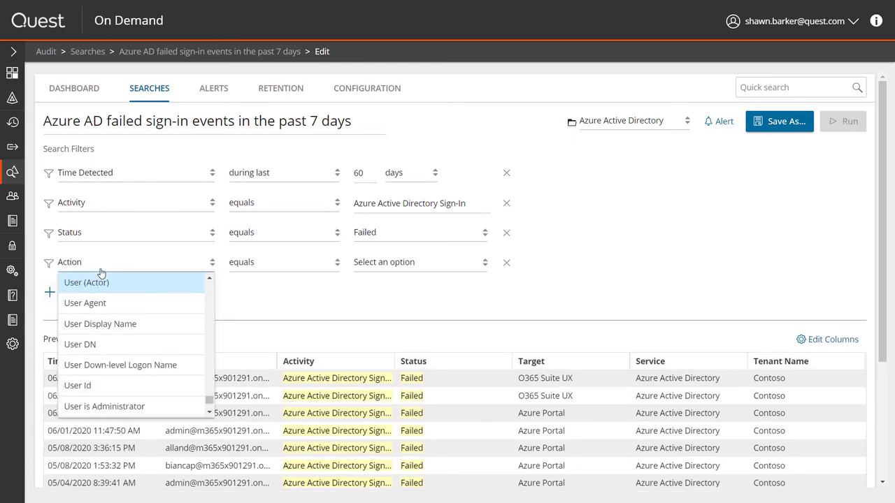
pyautogui.click(86, 282)
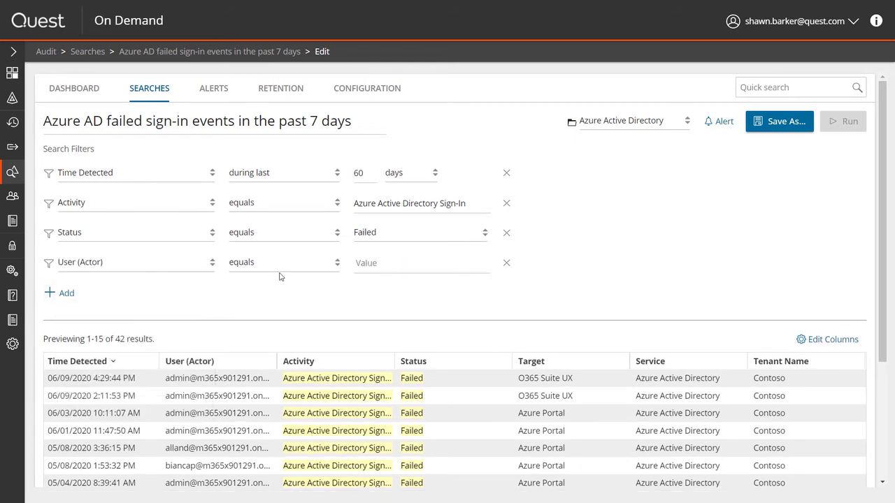
pyautogui.click(283, 262)
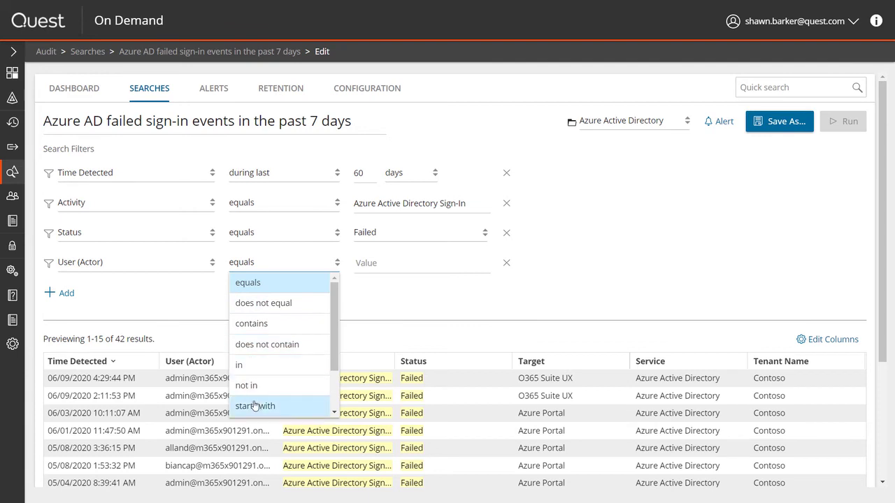
pyautogui.click(254, 407)
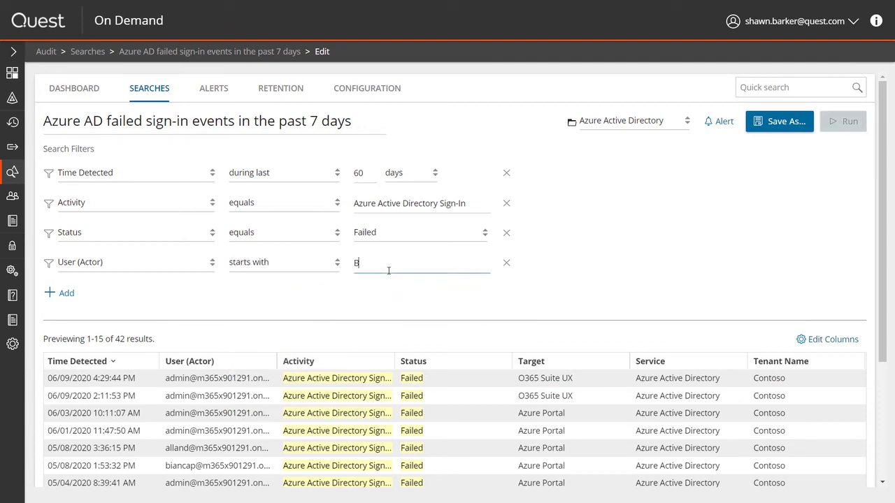
pyautogui.click(847, 121)
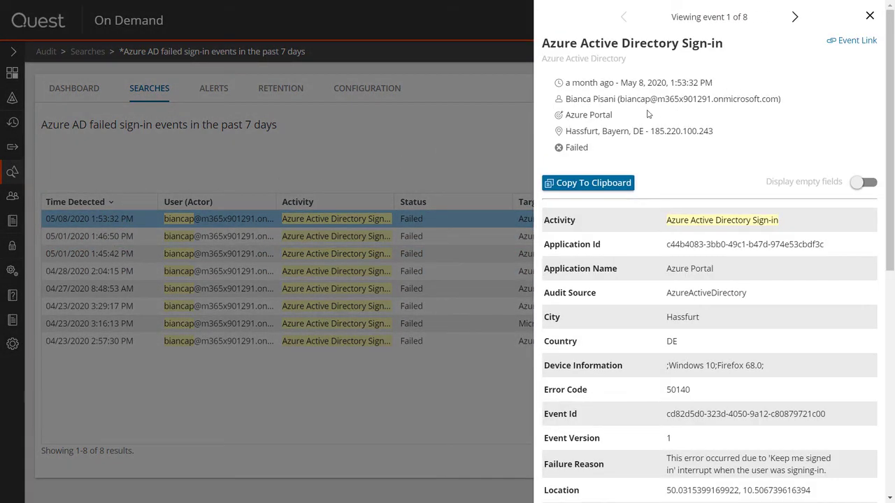
pyautogui.moveTo(568, 131)
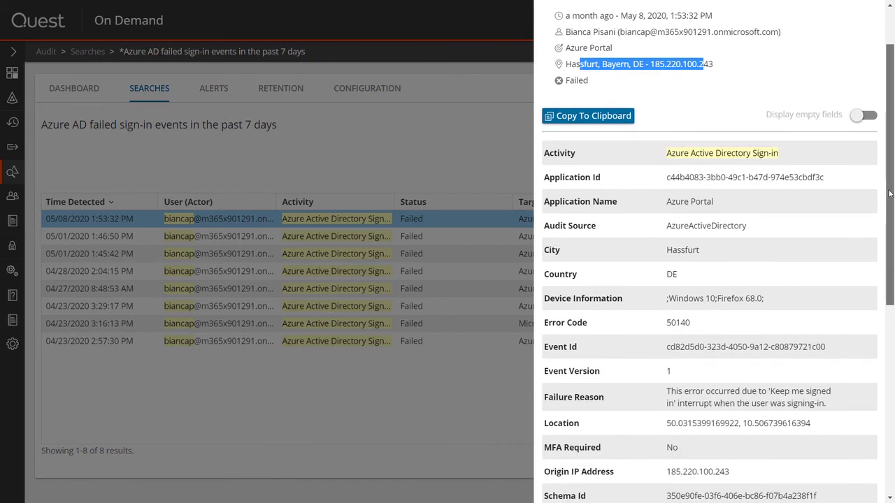
pyautogui.scroll(-3)
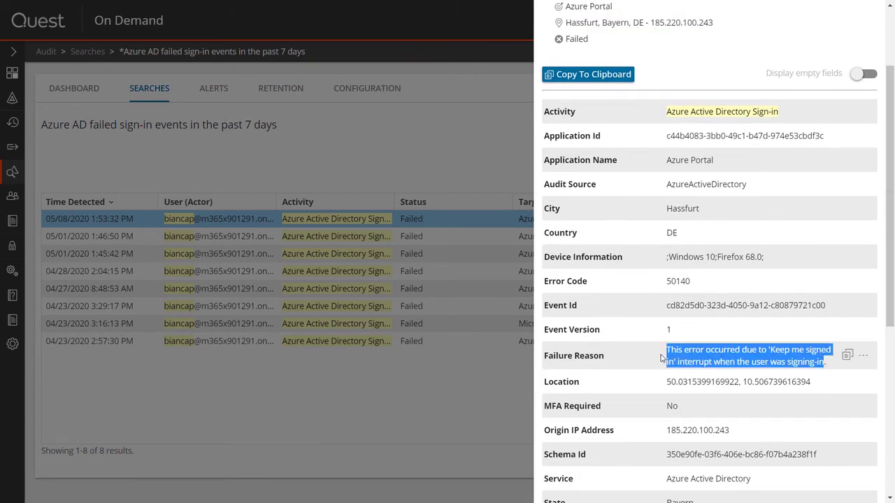
pyautogui.moveTo(644, 349)
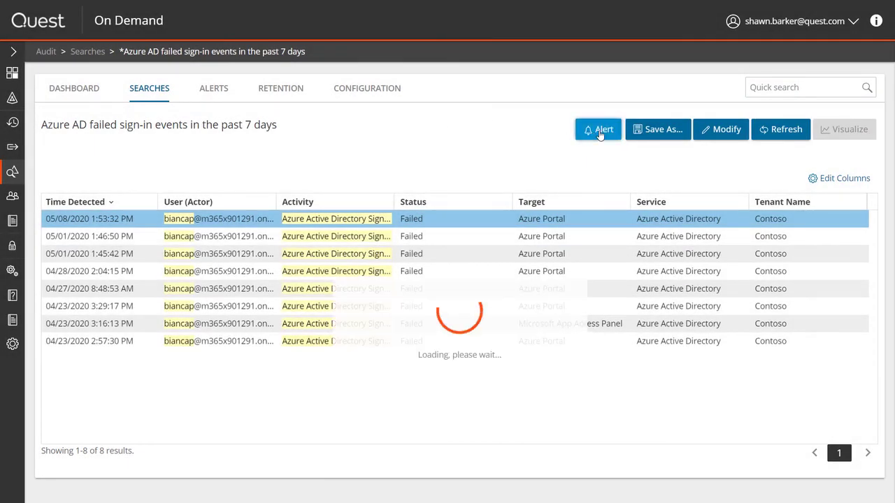
# Step: Create an alert from the failed sign-in search and save it with Default Alert Plan
pyautogui.click(598, 130)
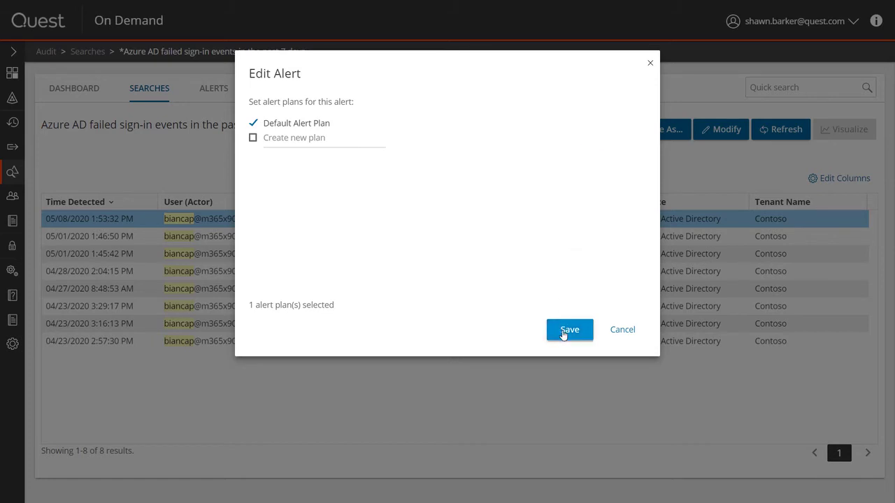
pyautogui.click(569, 329)
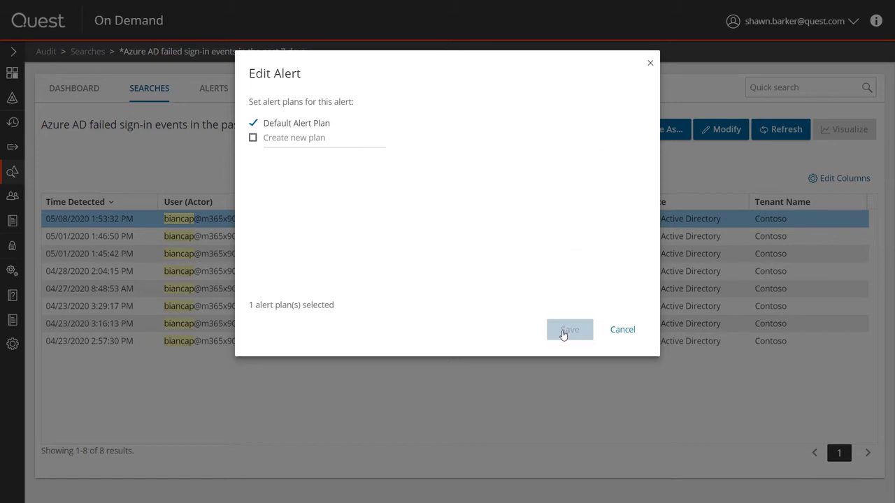
pyautogui.click(569, 329)
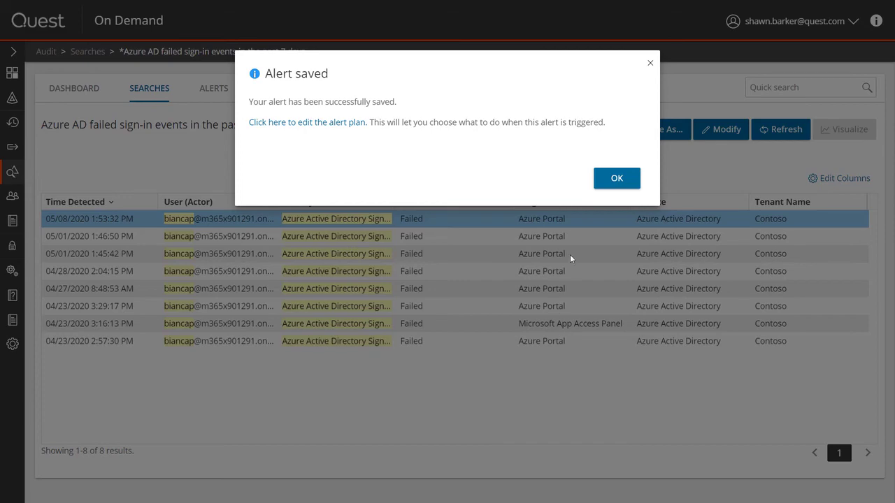